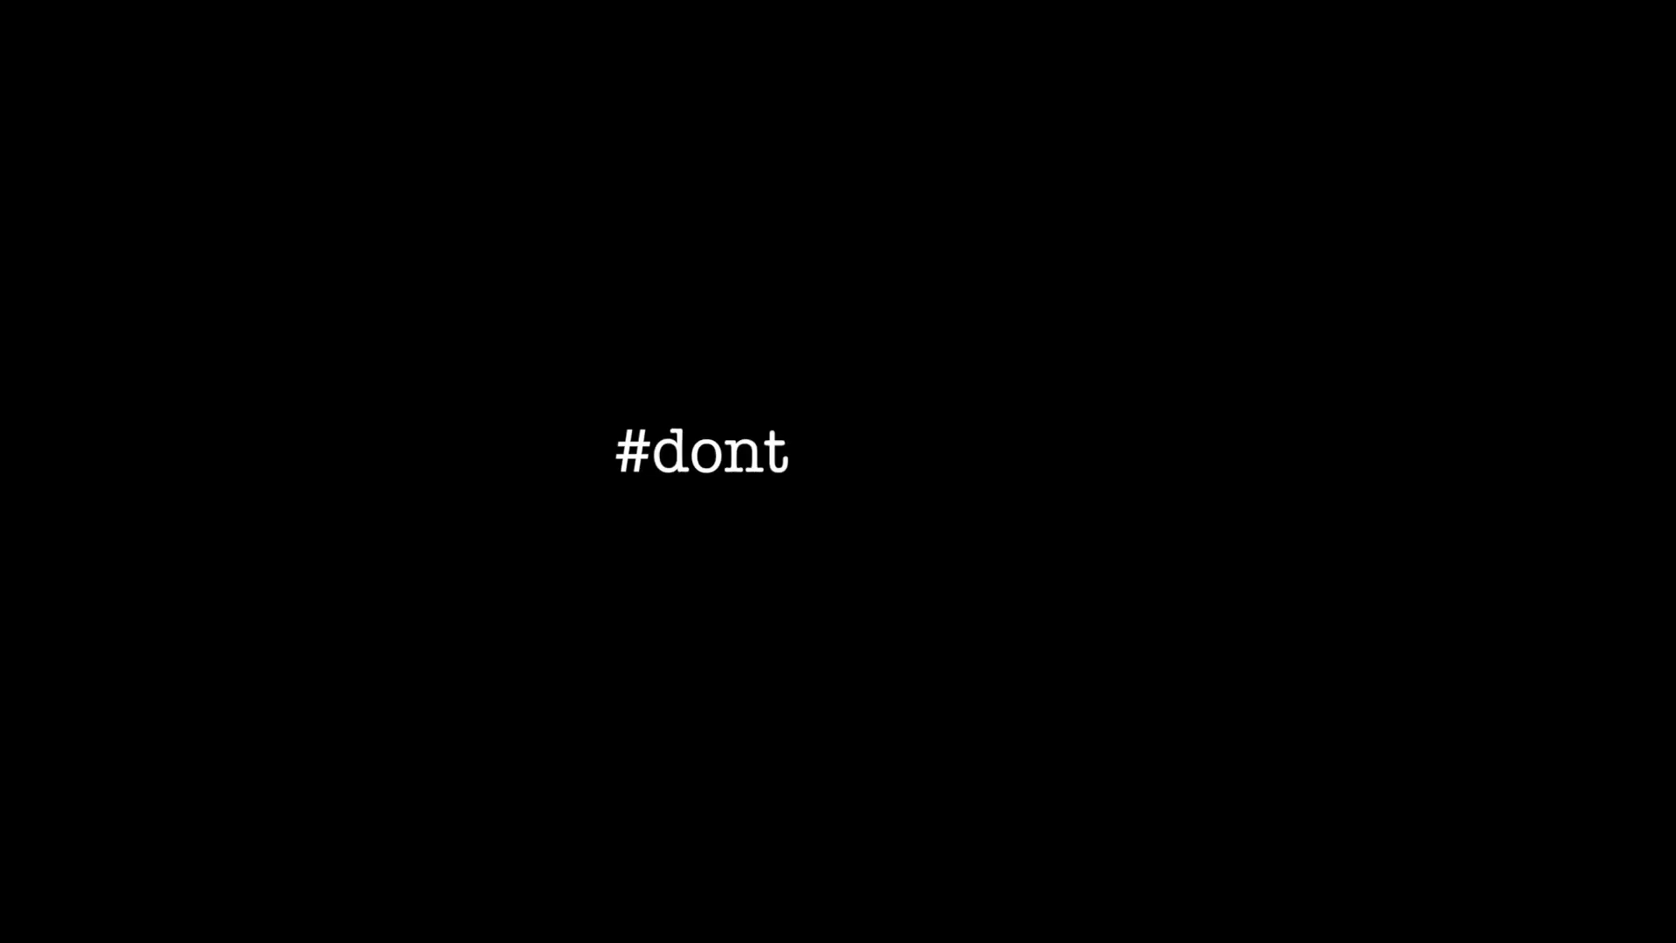
{"action": "type", "text": "blameme"}
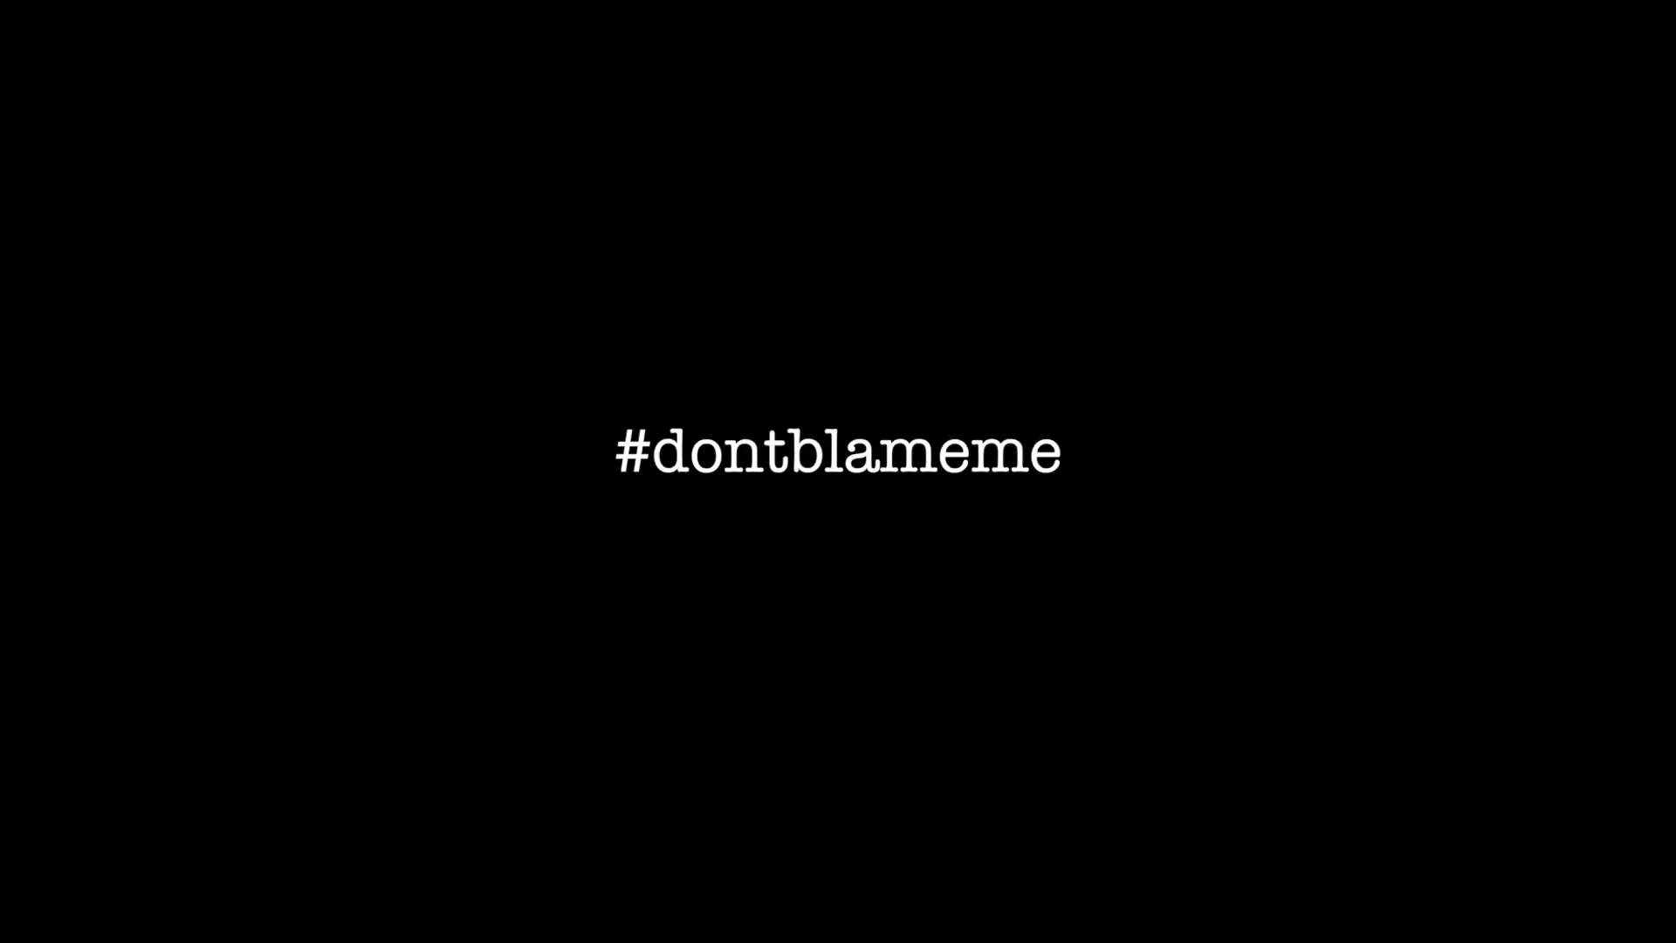